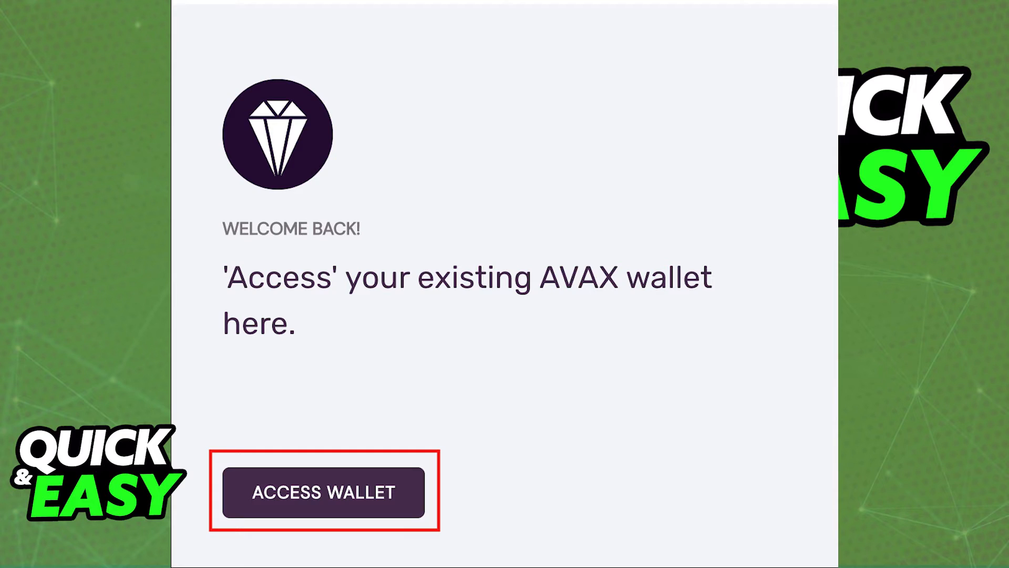
# Step: Open the access options screen listing private key, mnemonic phrase, keystore file, and Ledger
pyautogui.click(324, 491)
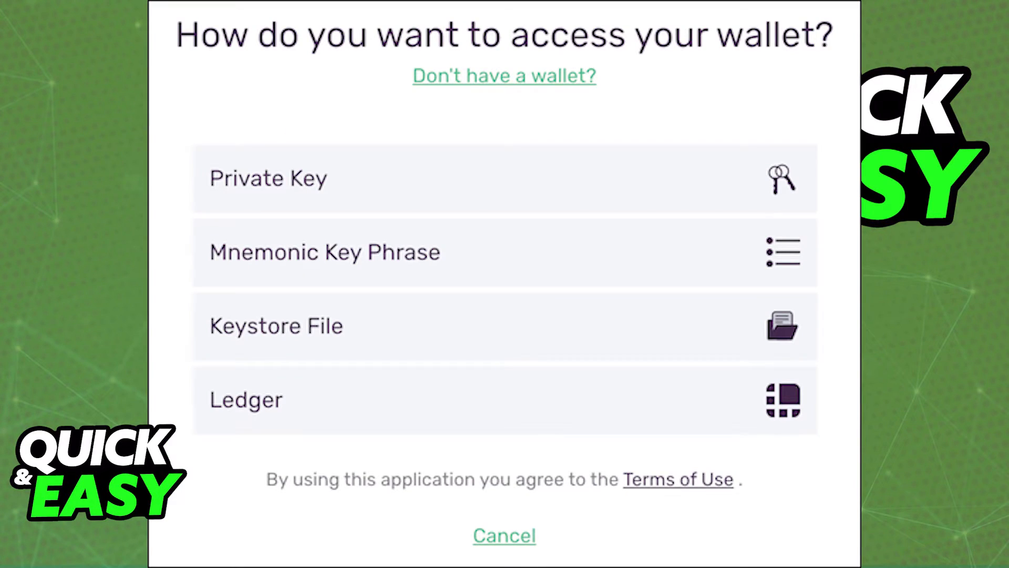